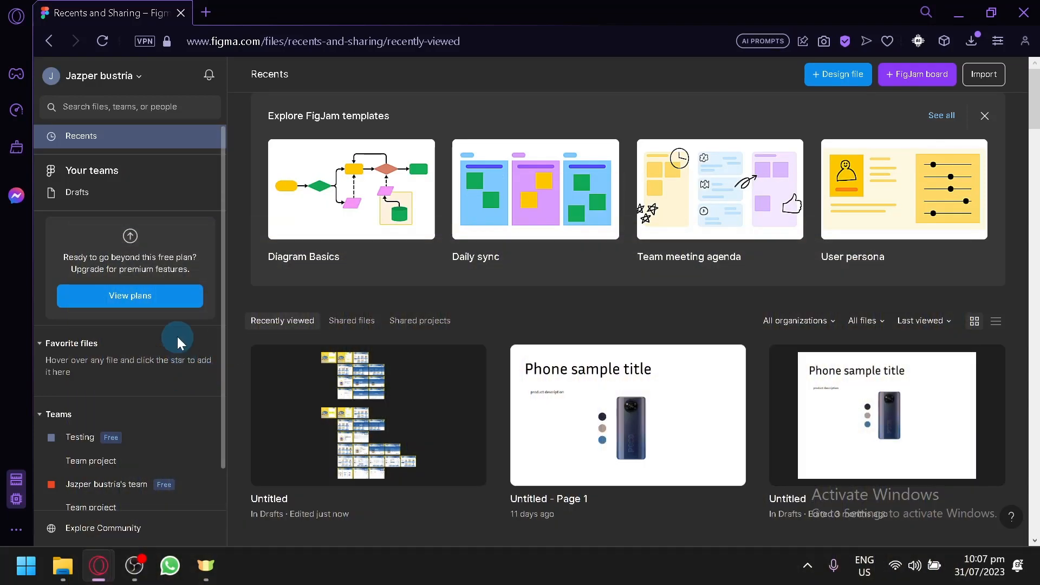
{"action": "mouse_move", "coordinate": [198, 335]}
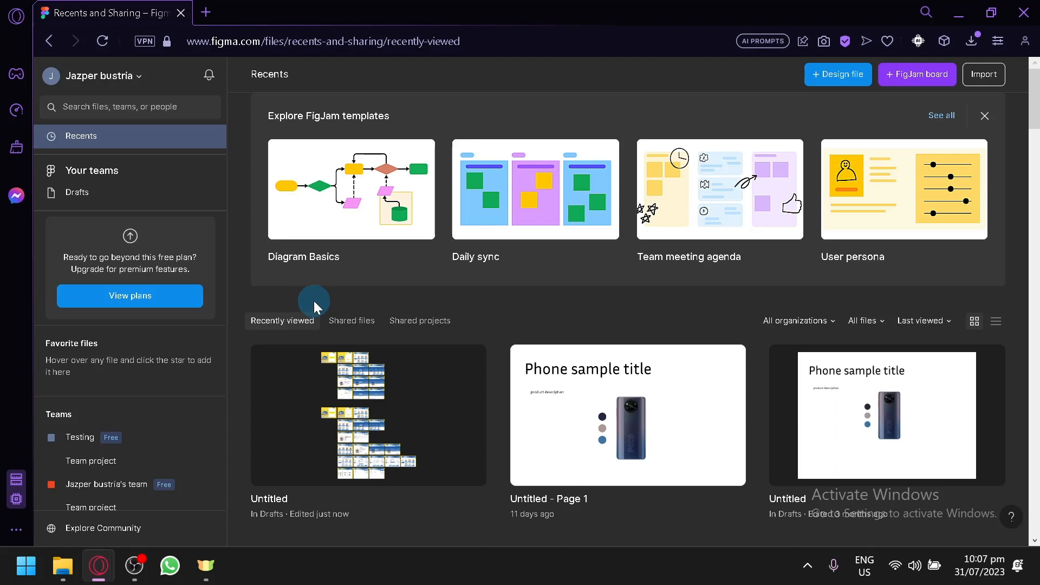
{"action": "mouse_move", "coordinate": [333, 381]}
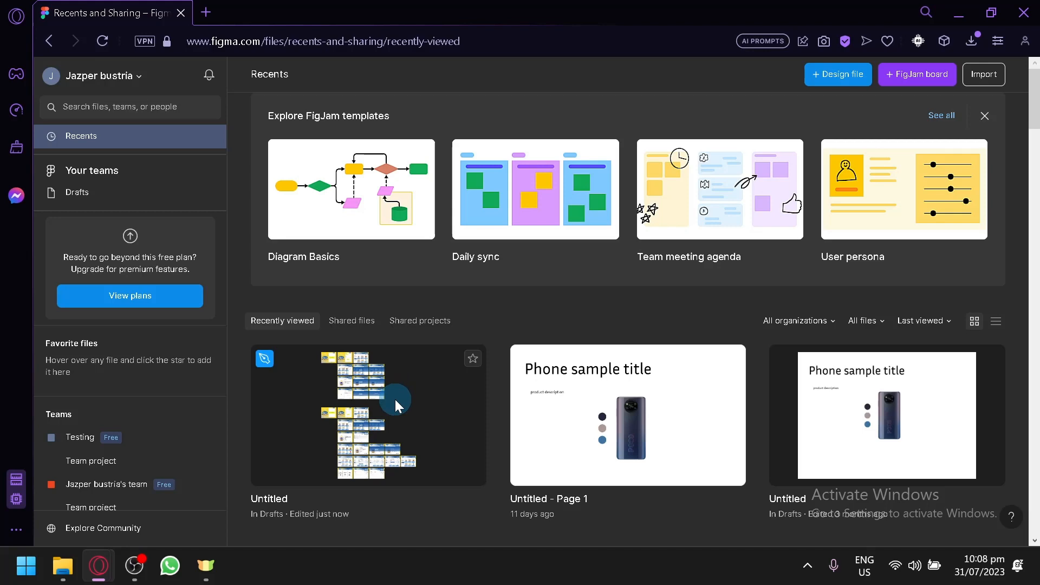
{"action": "mouse_move", "coordinate": [388, 424]}
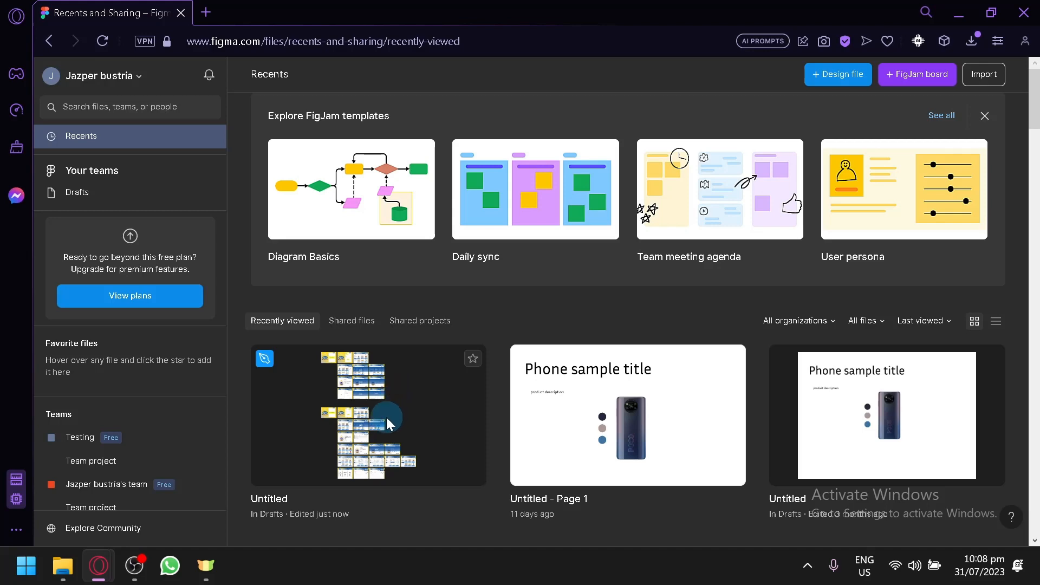
{"action": "mouse_move", "coordinate": [391, 402]}
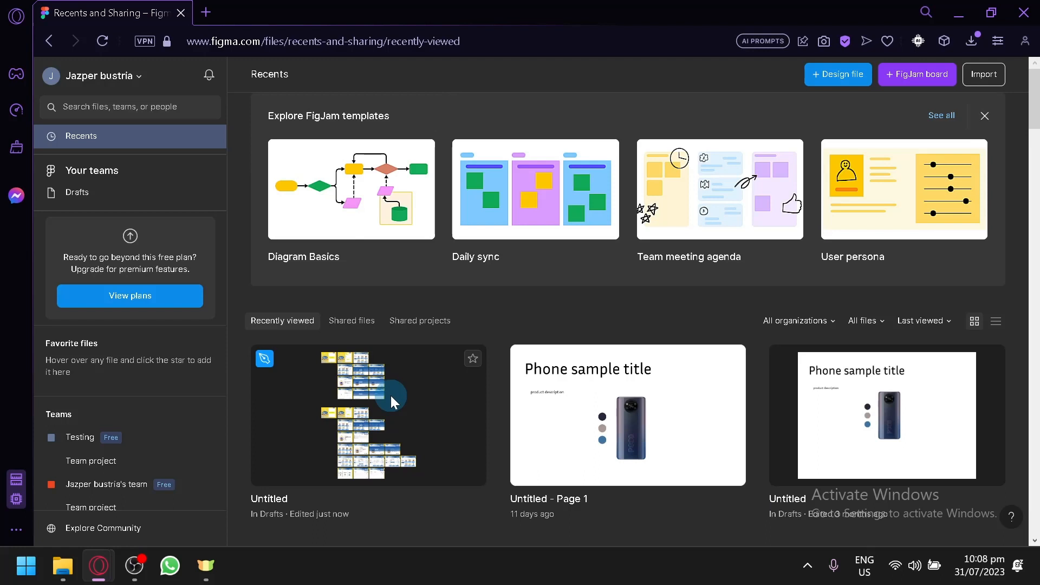
{"action": "mouse_move", "coordinate": [393, 398]}
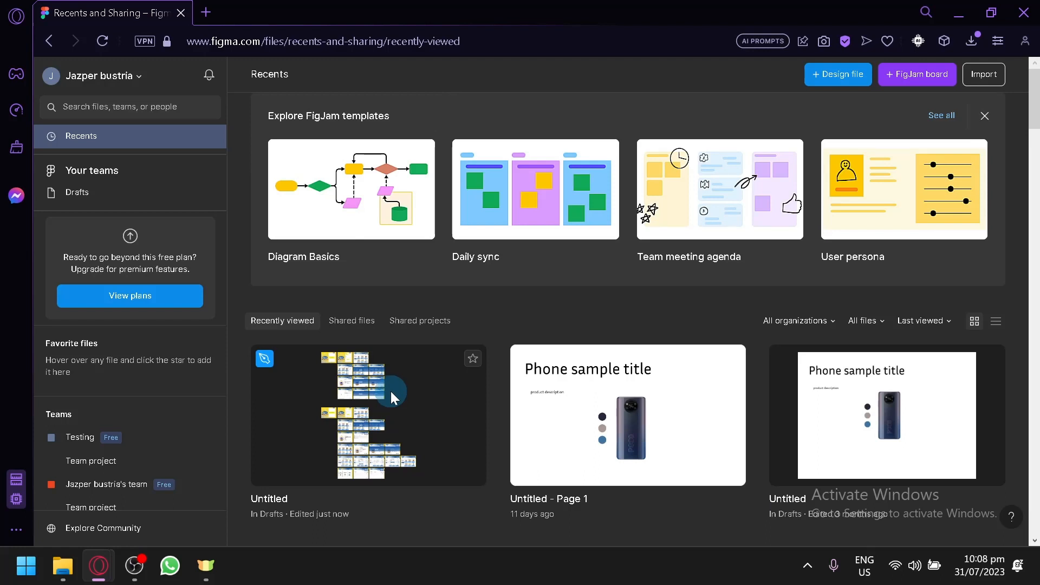
{"action": "mouse_move", "coordinate": [395, 403]}
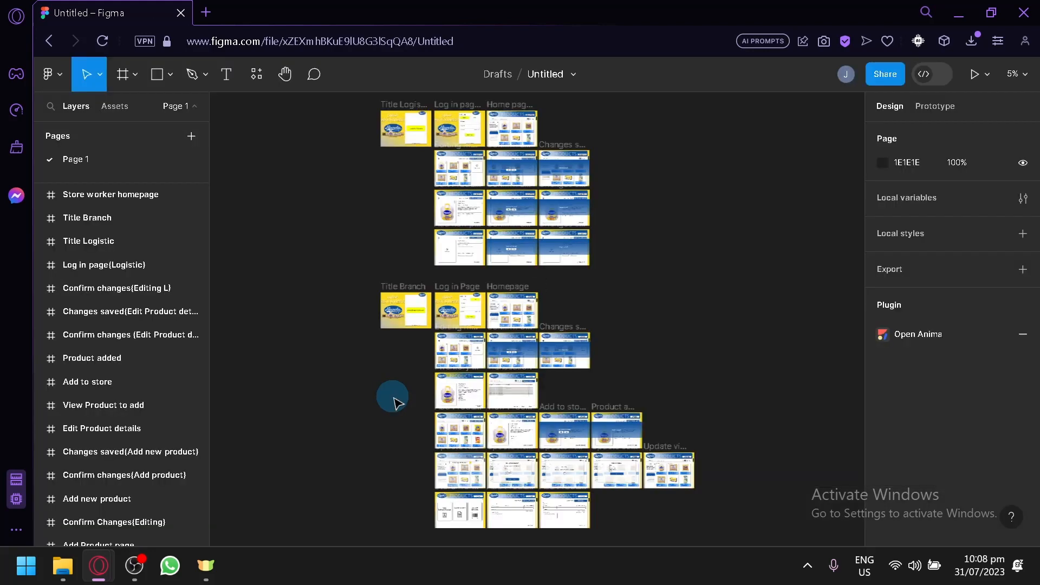
{"action": "mouse_move", "coordinate": [361, 372]}
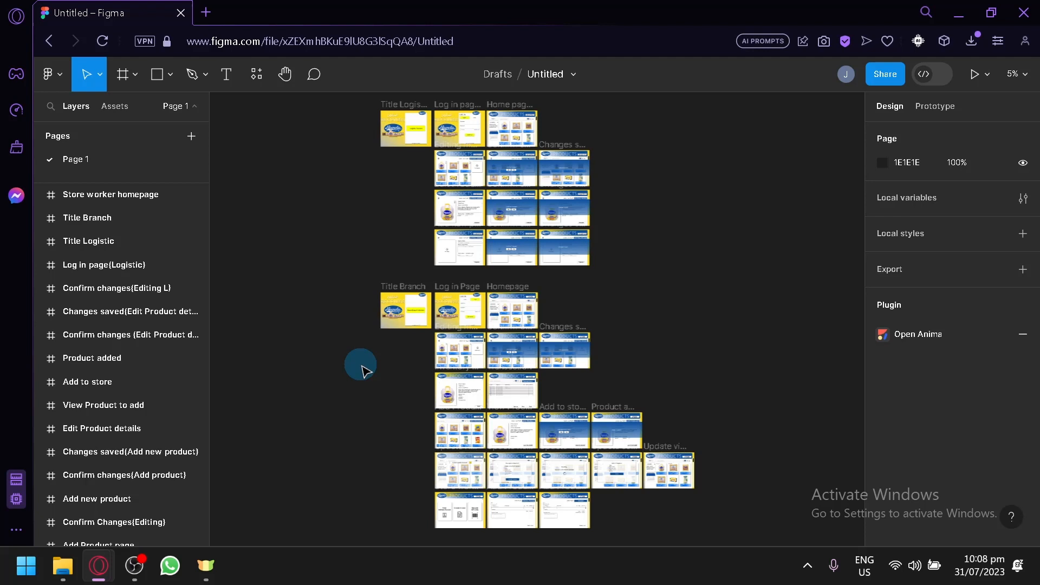
{"action": "mouse_move", "coordinate": [251, 73]}
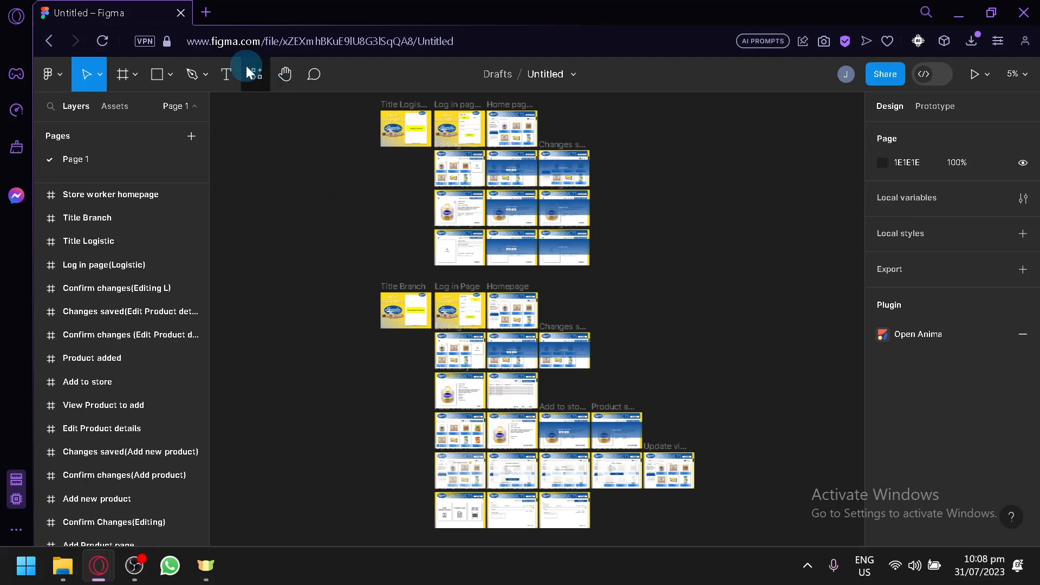
{"action": "mouse_move", "coordinate": [251, 74]}
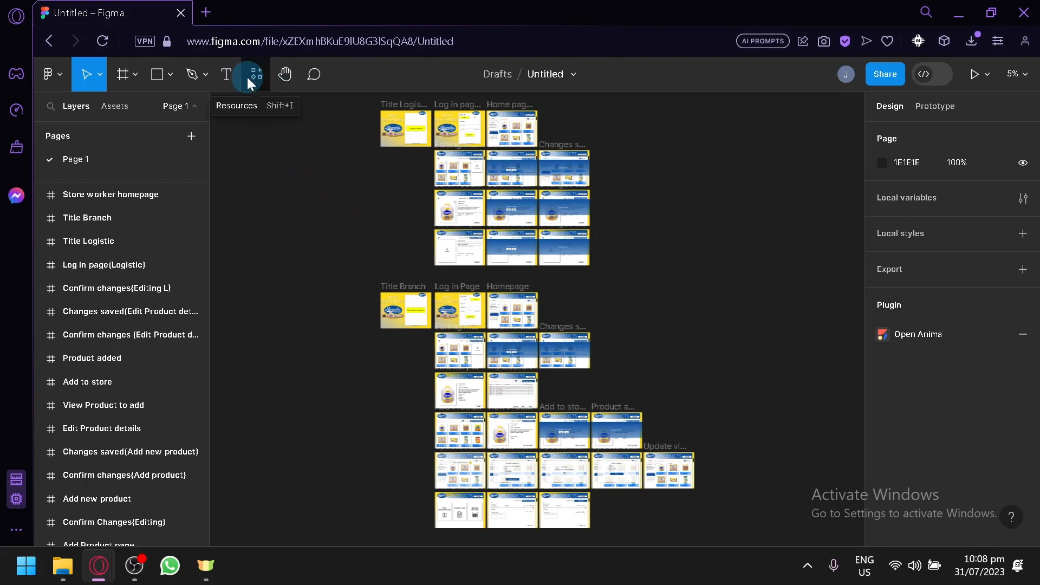
{"action": "left_click", "coordinate": [255, 73]}
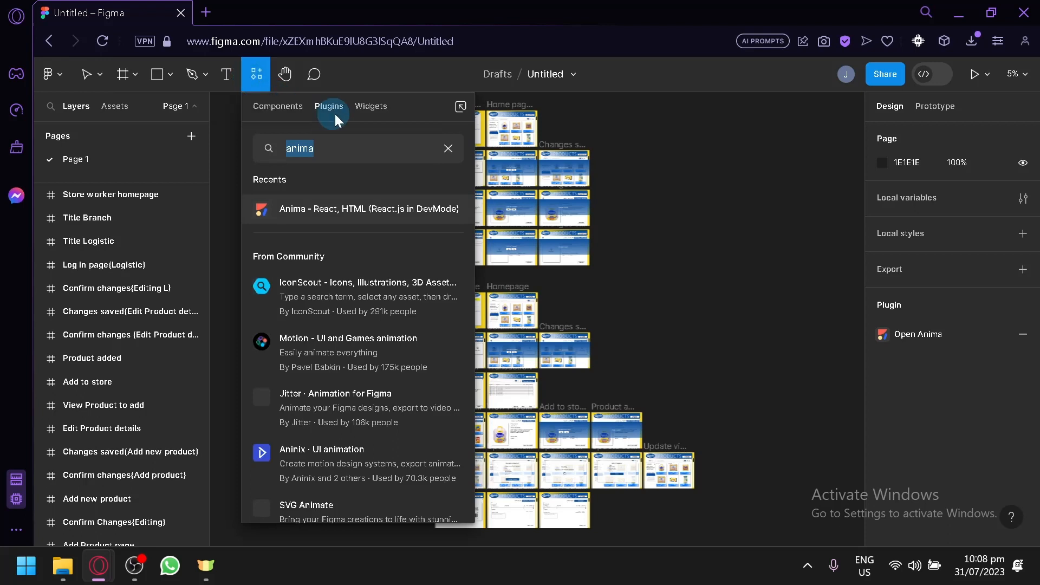
{"action": "mouse_move", "coordinate": [340, 109]}
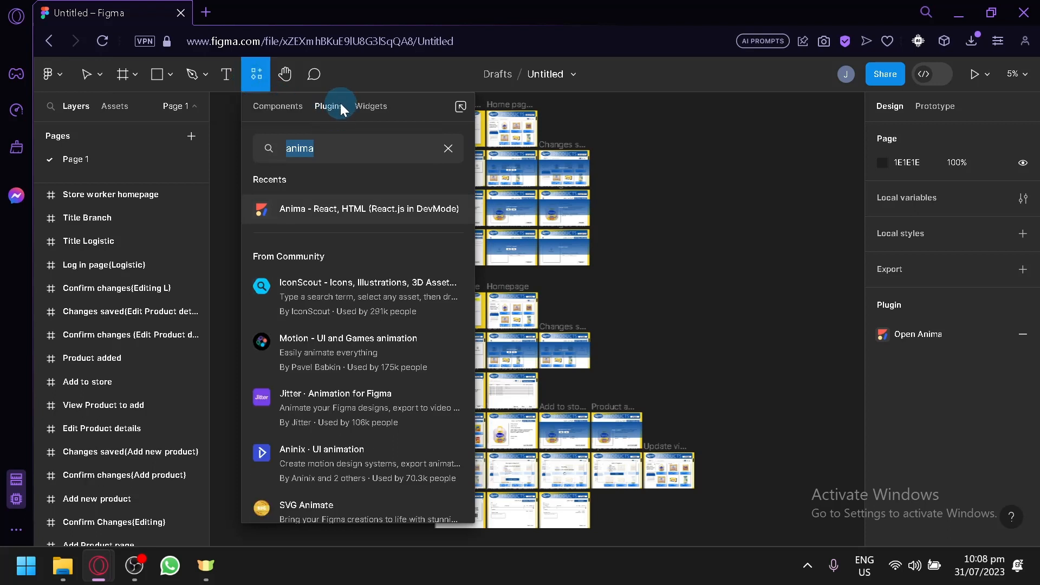
{"action": "mouse_move", "coordinate": [325, 144]}
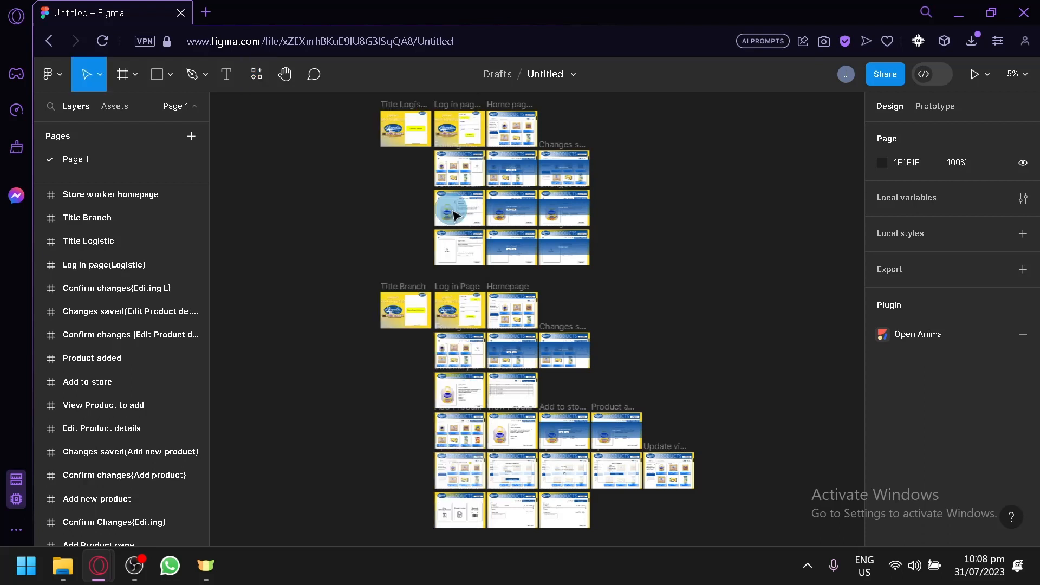
{"action": "mouse_move", "coordinate": [700, 251]}
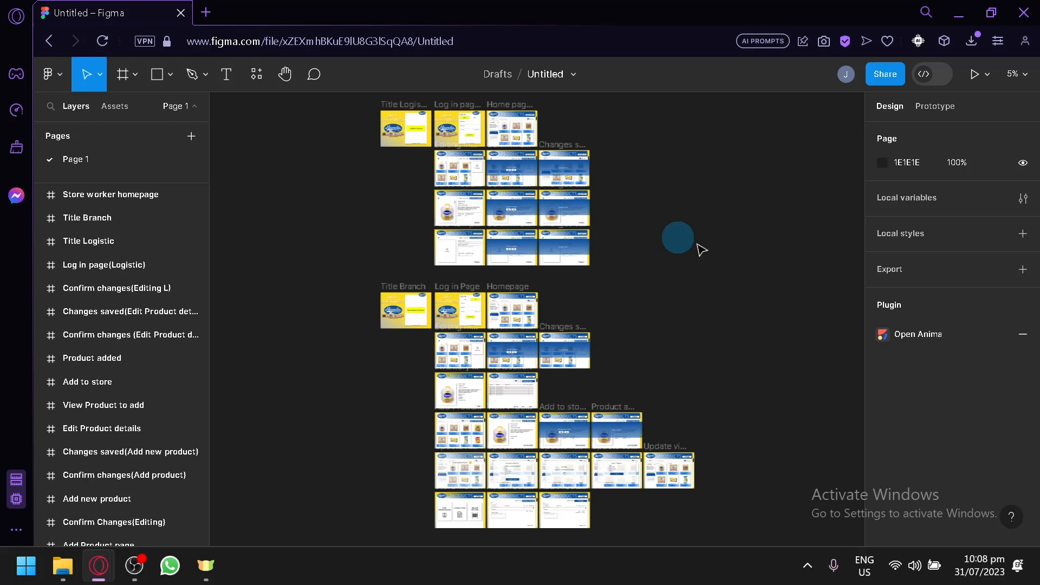
{"action": "mouse_move", "coordinate": [608, 225]}
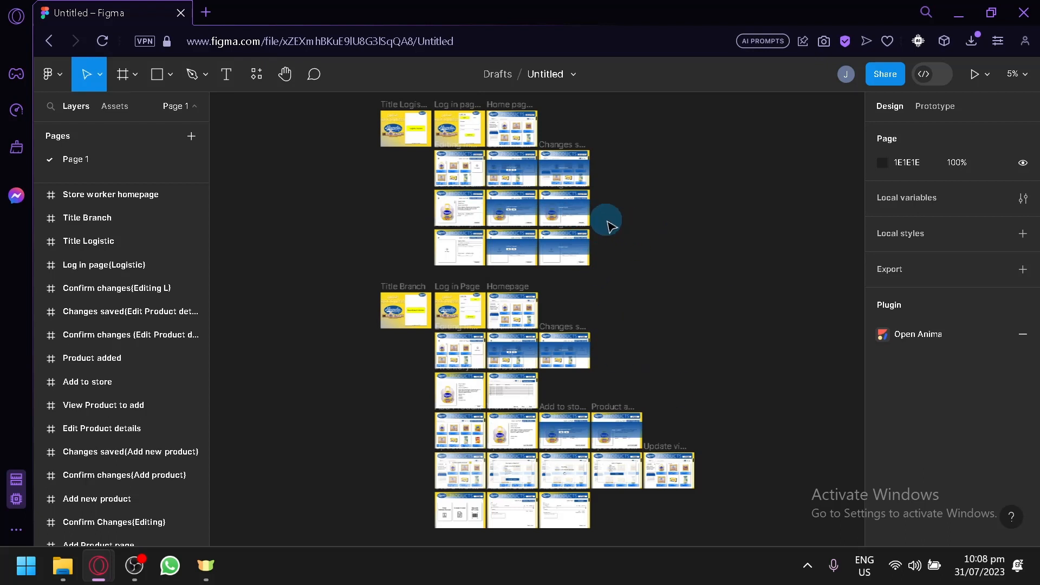
{"action": "mouse_move", "coordinate": [281, 211]}
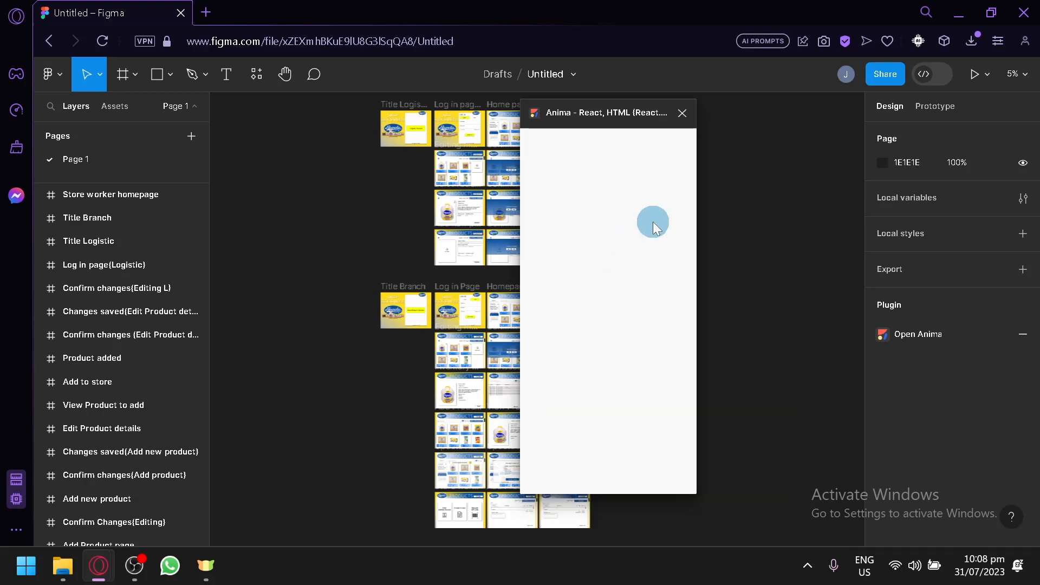
{"action": "mouse_move", "coordinate": [644, 176]}
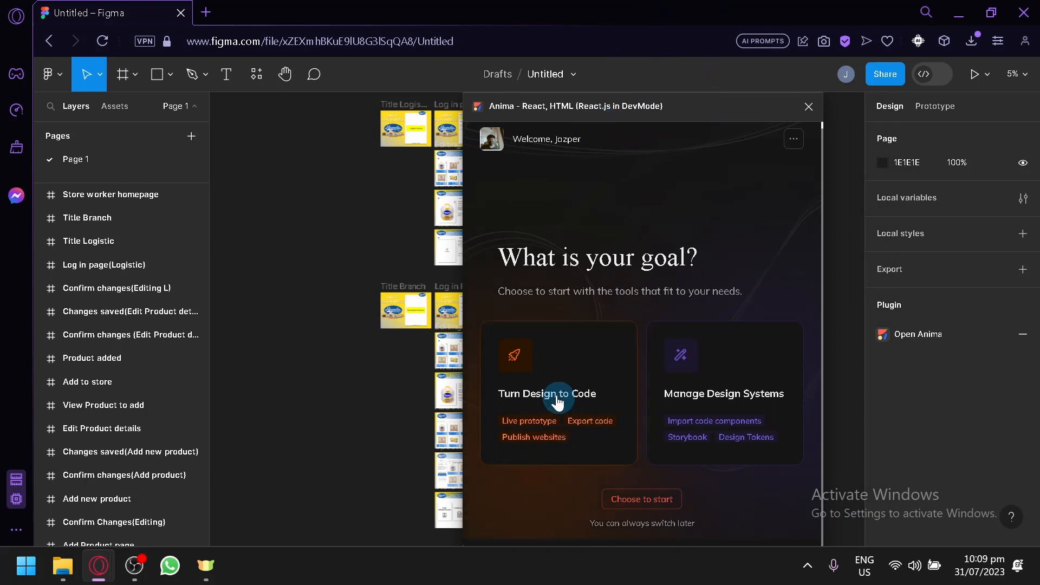
{"action": "mouse_move", "coordinate": [572, 410]}
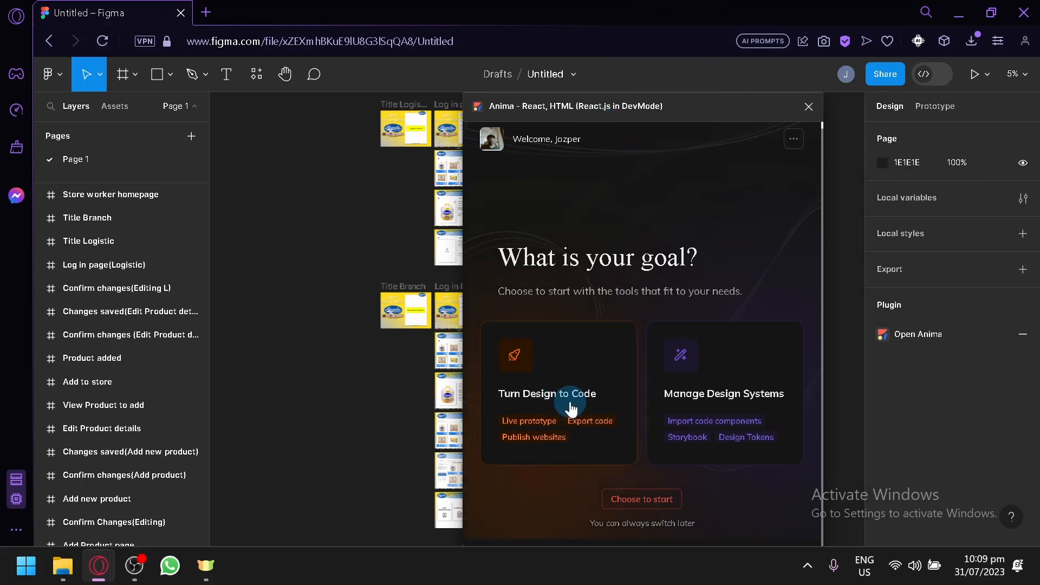
{"action": "mouse_move", "coordinate": [586, 403]}
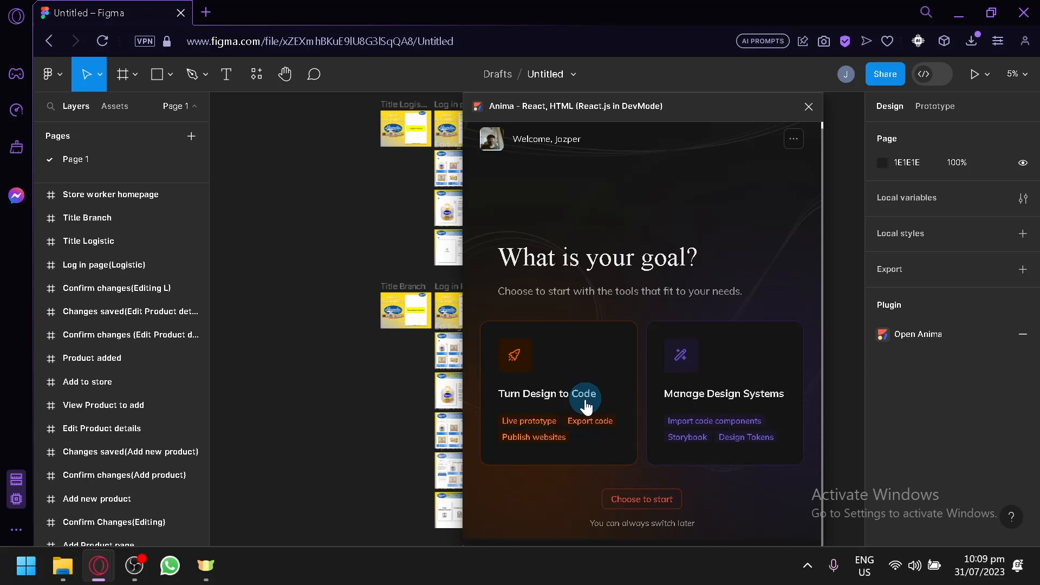
{"action": "mouse_move", "coordinate": [577, 137]}
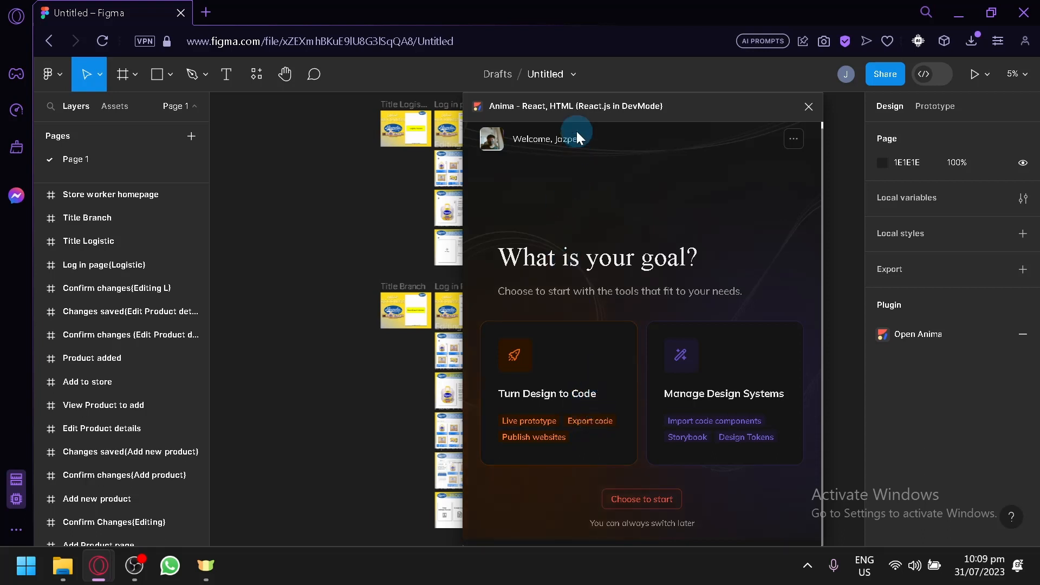
{"action": "mouse_move", "coordinate": [589, 114]}
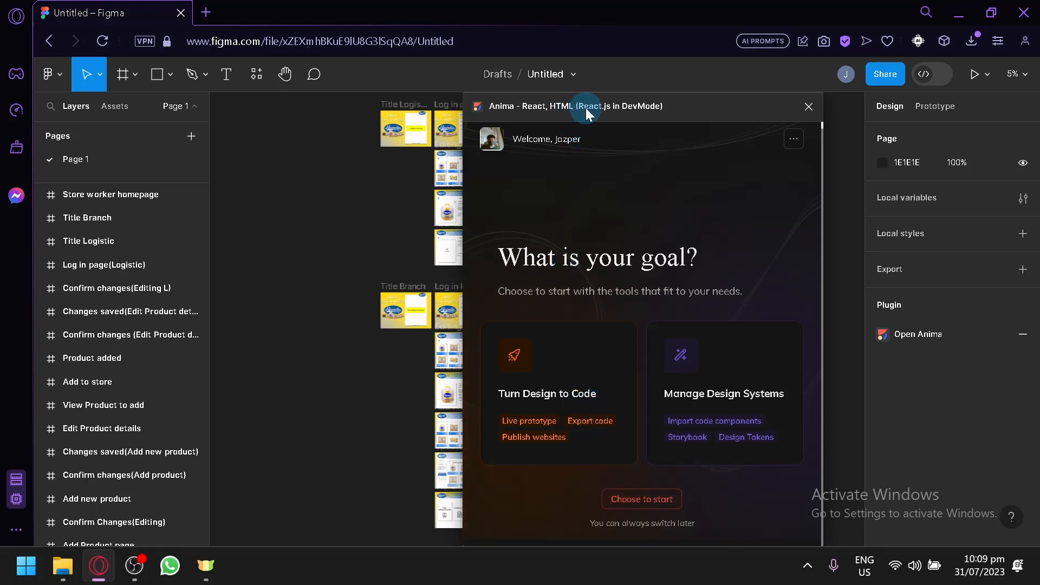
{"action": "mouse_move", "coordinate": [777, 221]}
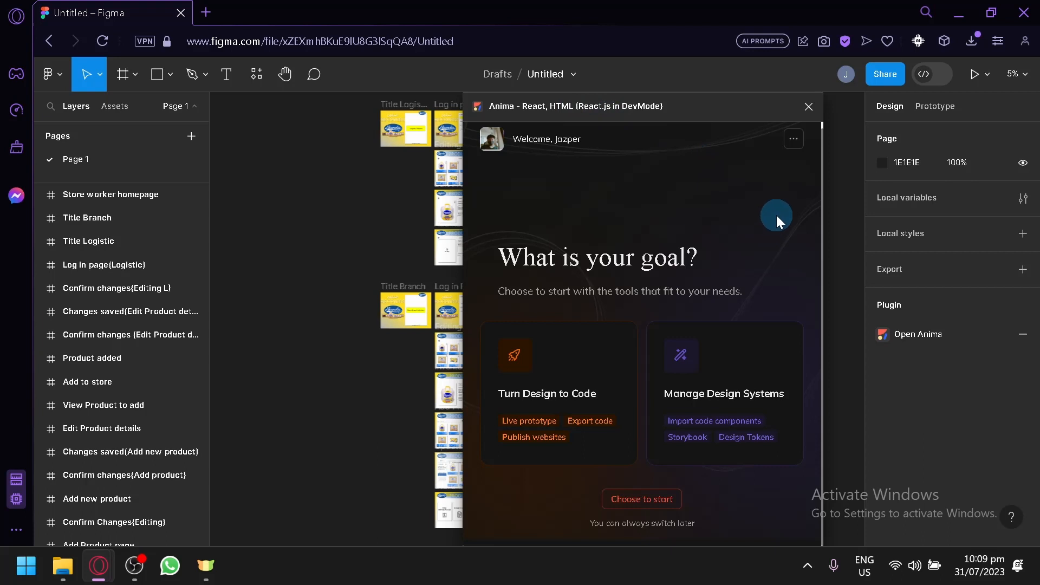
{"action": "mouse_move", "coordinate": [809, 106]}
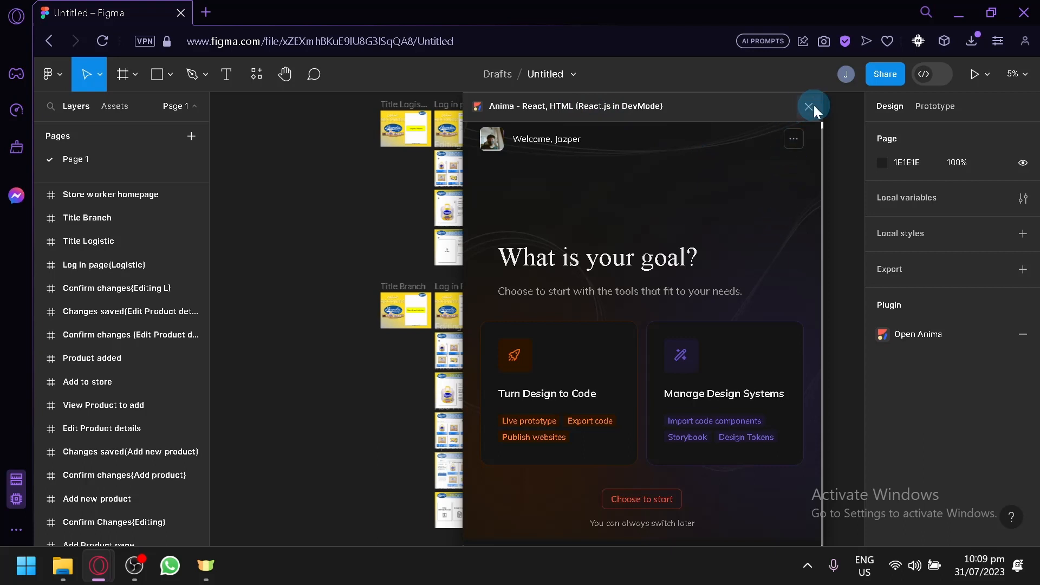
{"action": "mouse_move", "coordinate": [810, 123]}
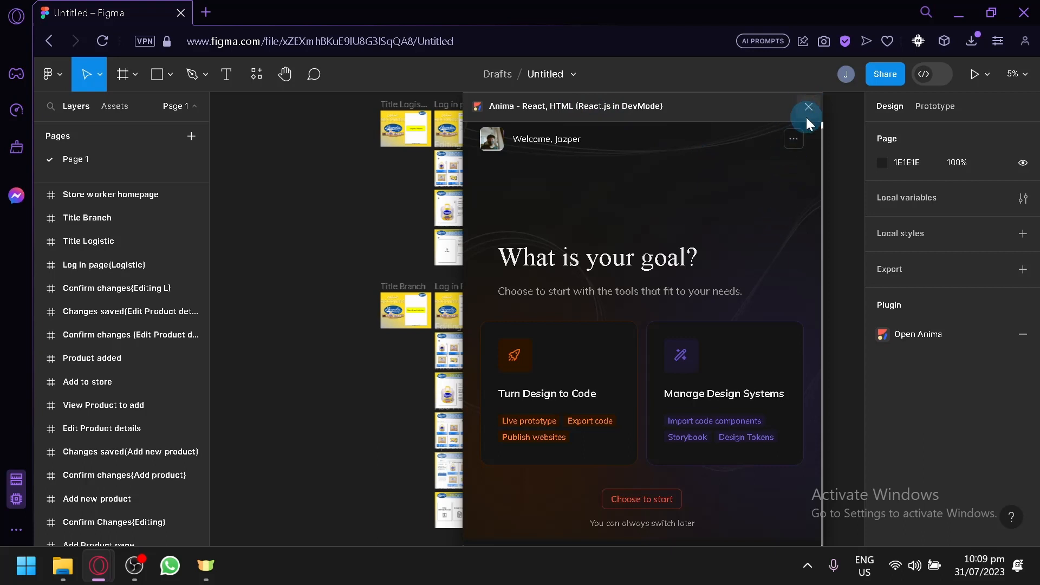
{"action": "mouse_move", "coordinate": [791, 118]}
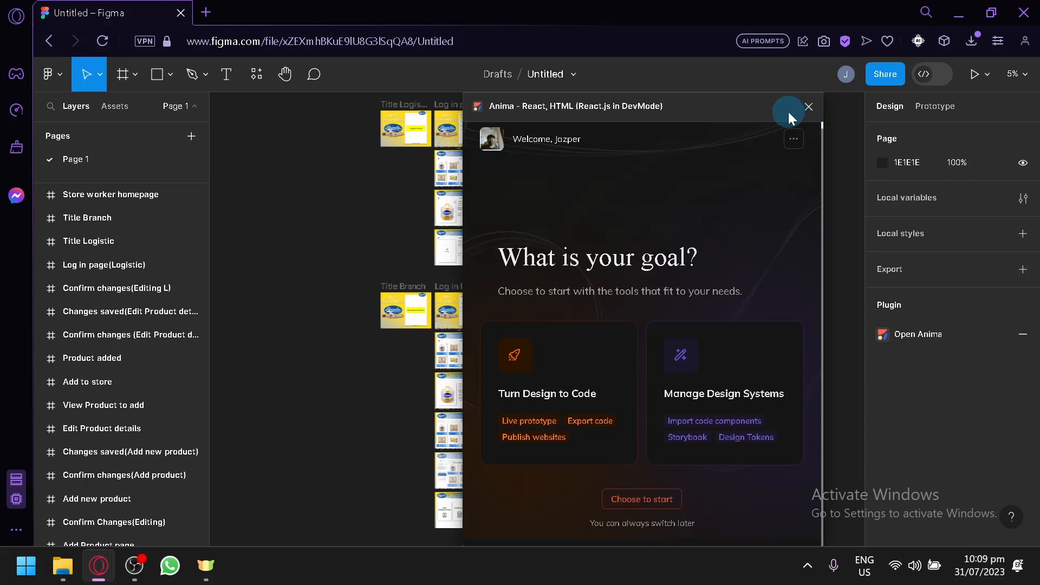